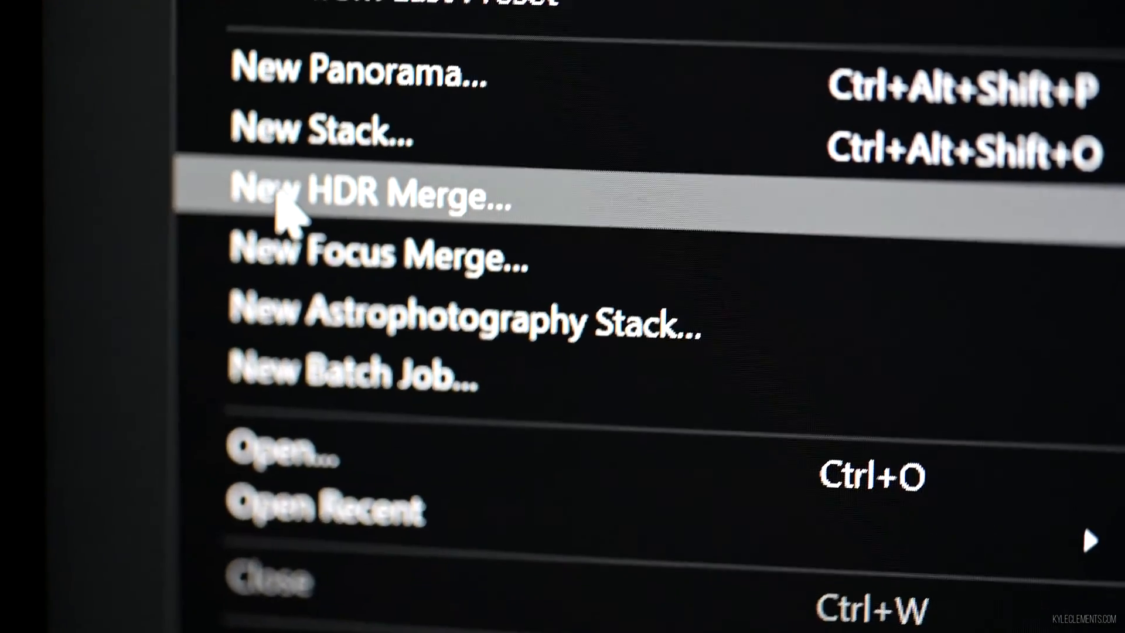
- Start a New HDR Merge of the bracketed park photos with alignment, 40% noise reduction and tone mapping
{"action": "left_click", "coordinate": [366, 194]}
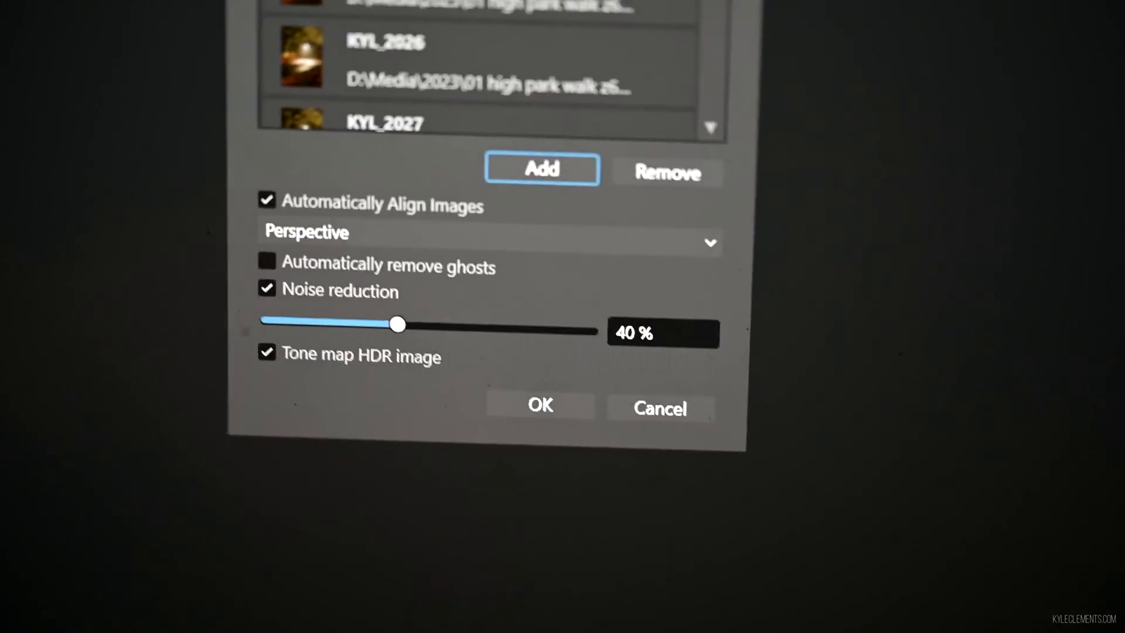
- Confirm the New HDR Merge dialog to combine the foggy park path brackets
{"action": "left_click", "coordinate": [540, 404]}
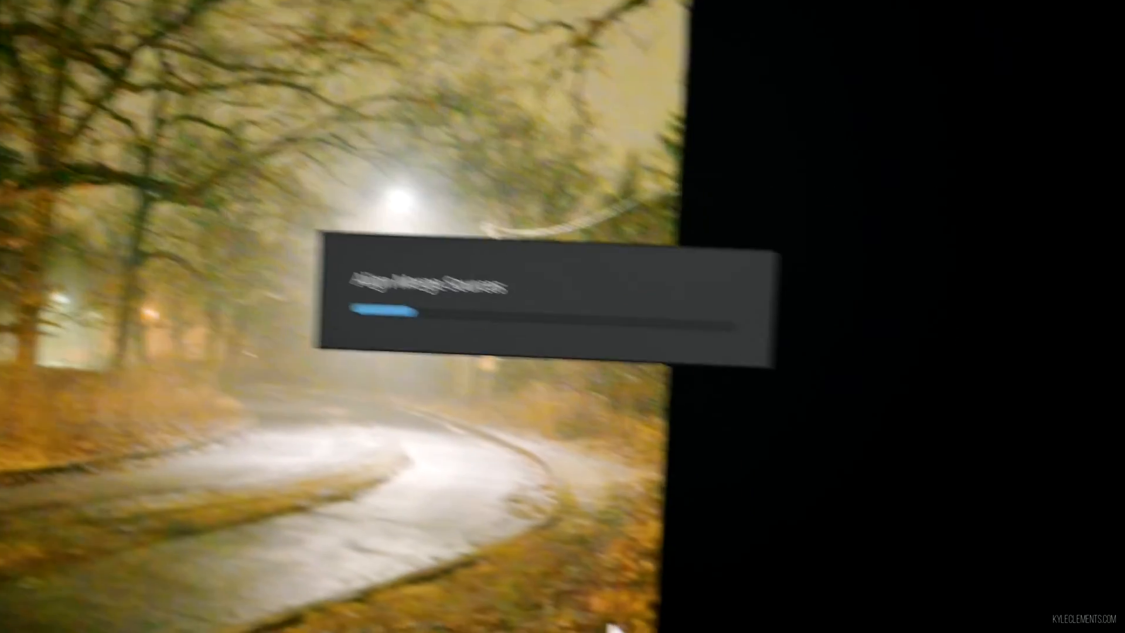